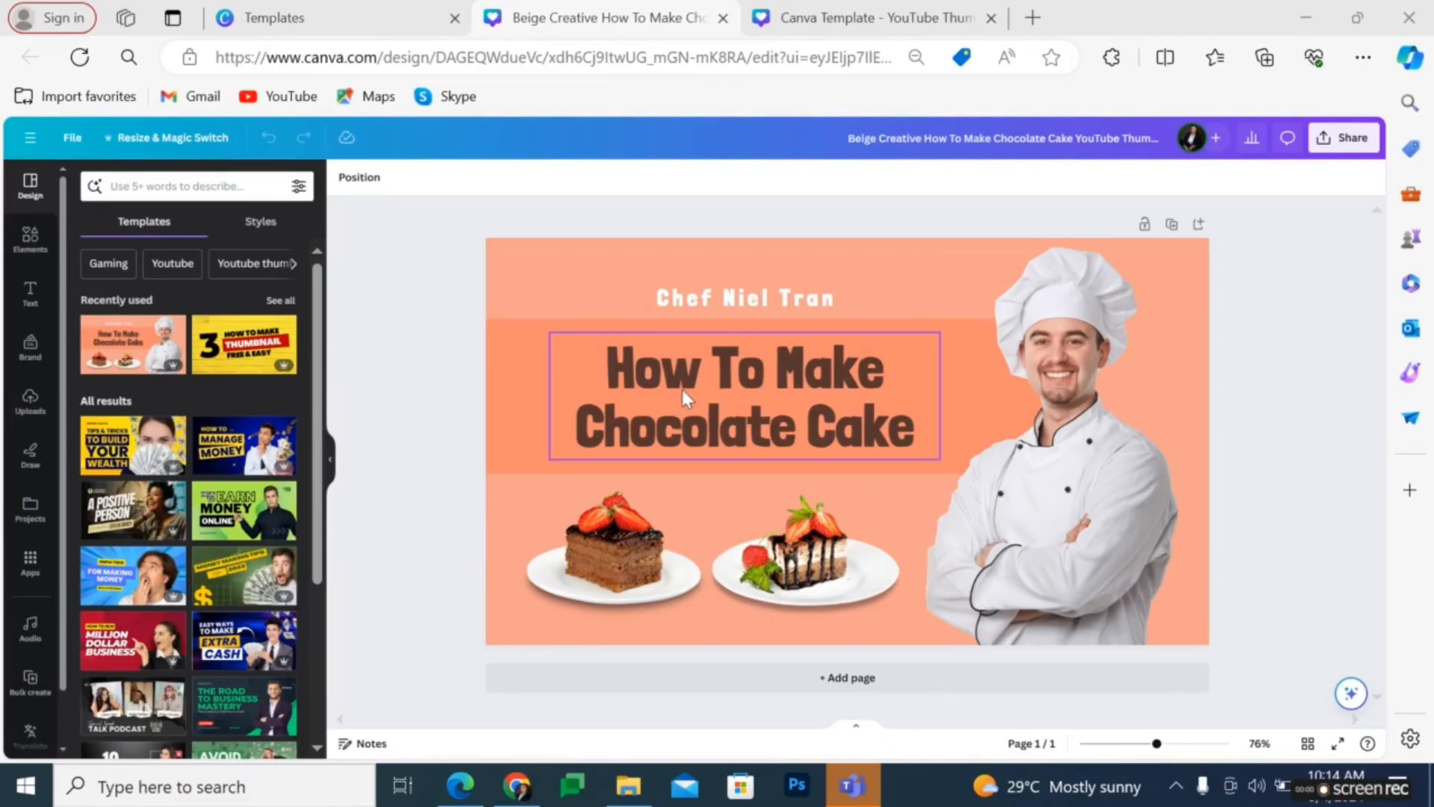
mouse_move(1004, 438)
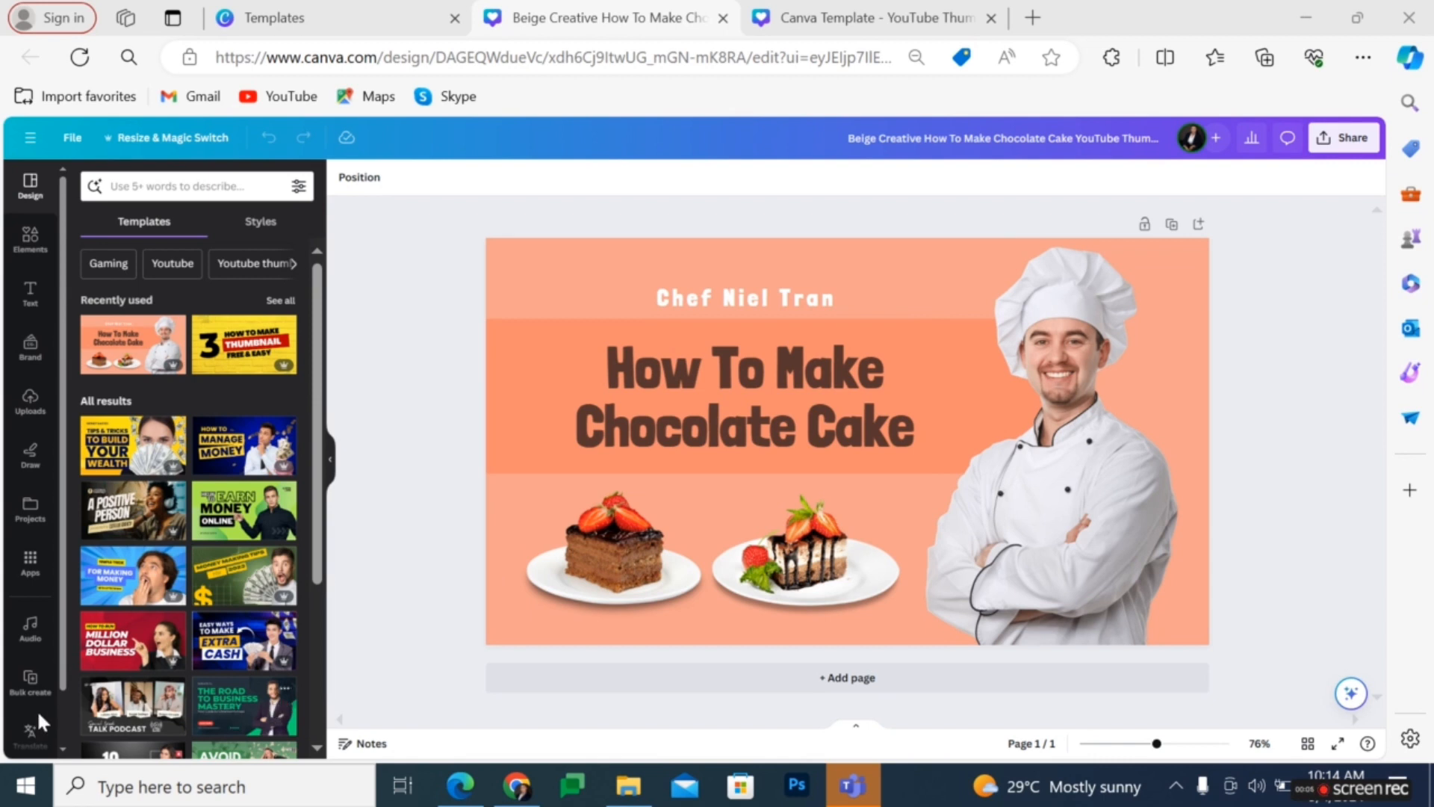
mouse_move(55, 115)
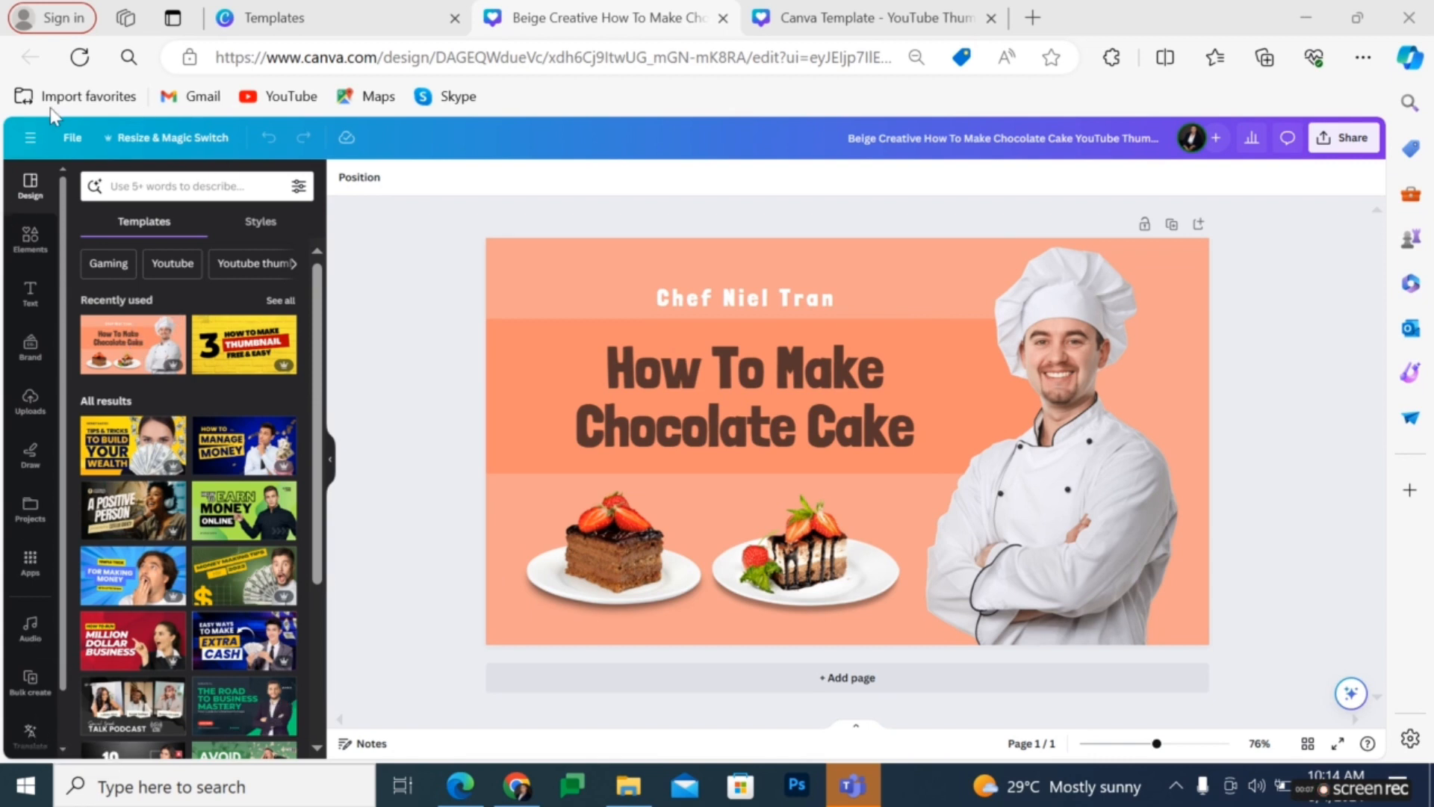
mouse_move(96, 759)
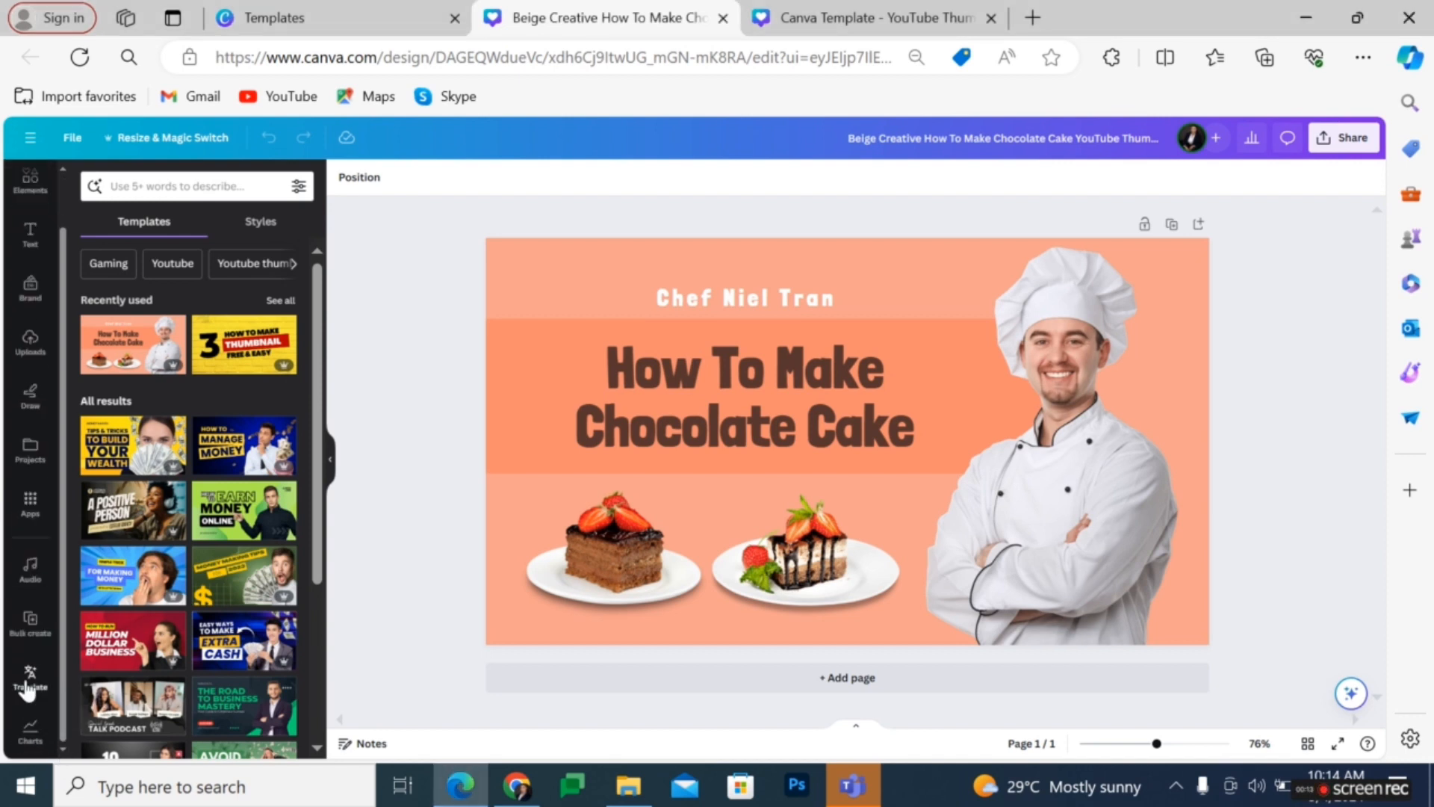
Set Urdu as the target language in the Translate tool, searching 'ur' in the dropdown.
click(30, 676)
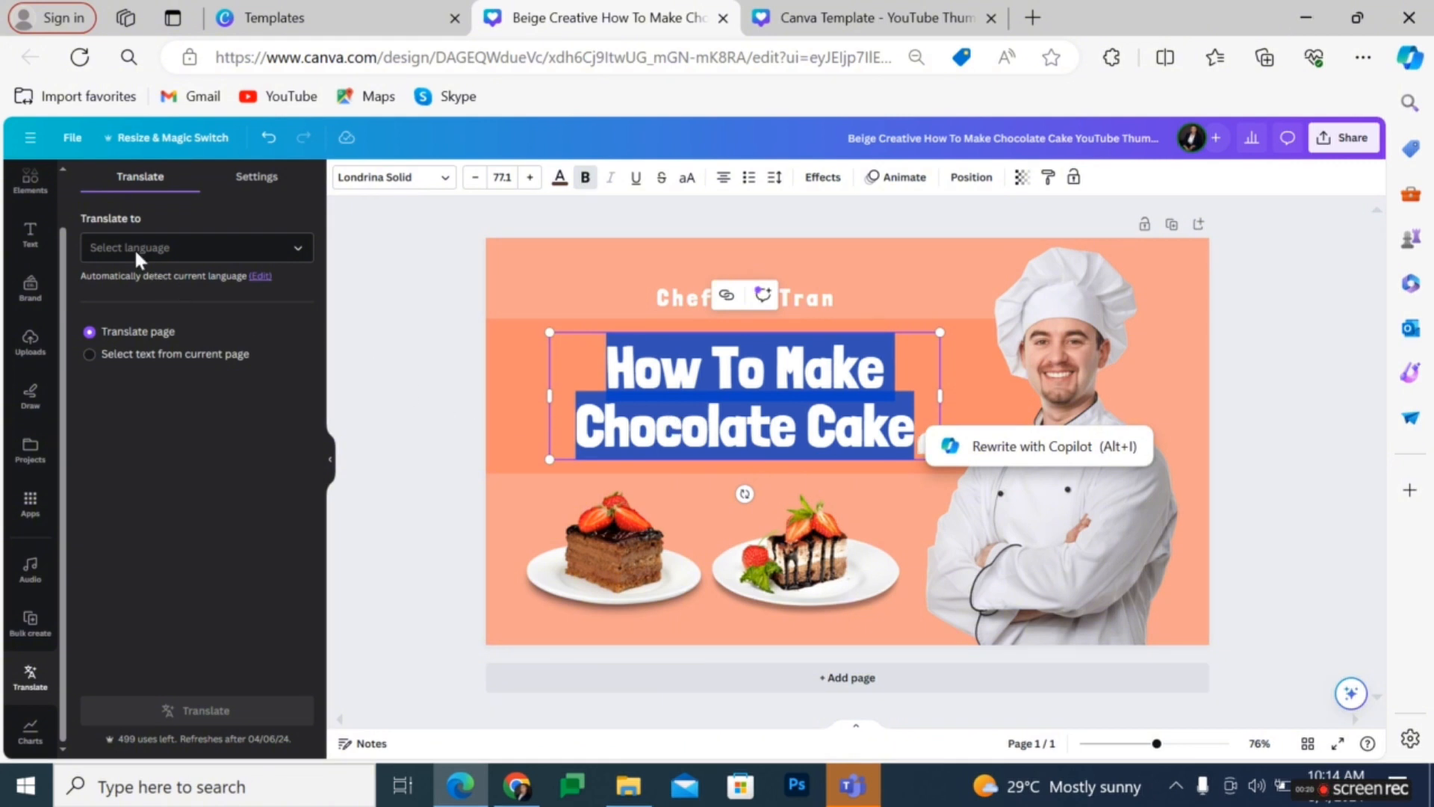
click(196, 246)
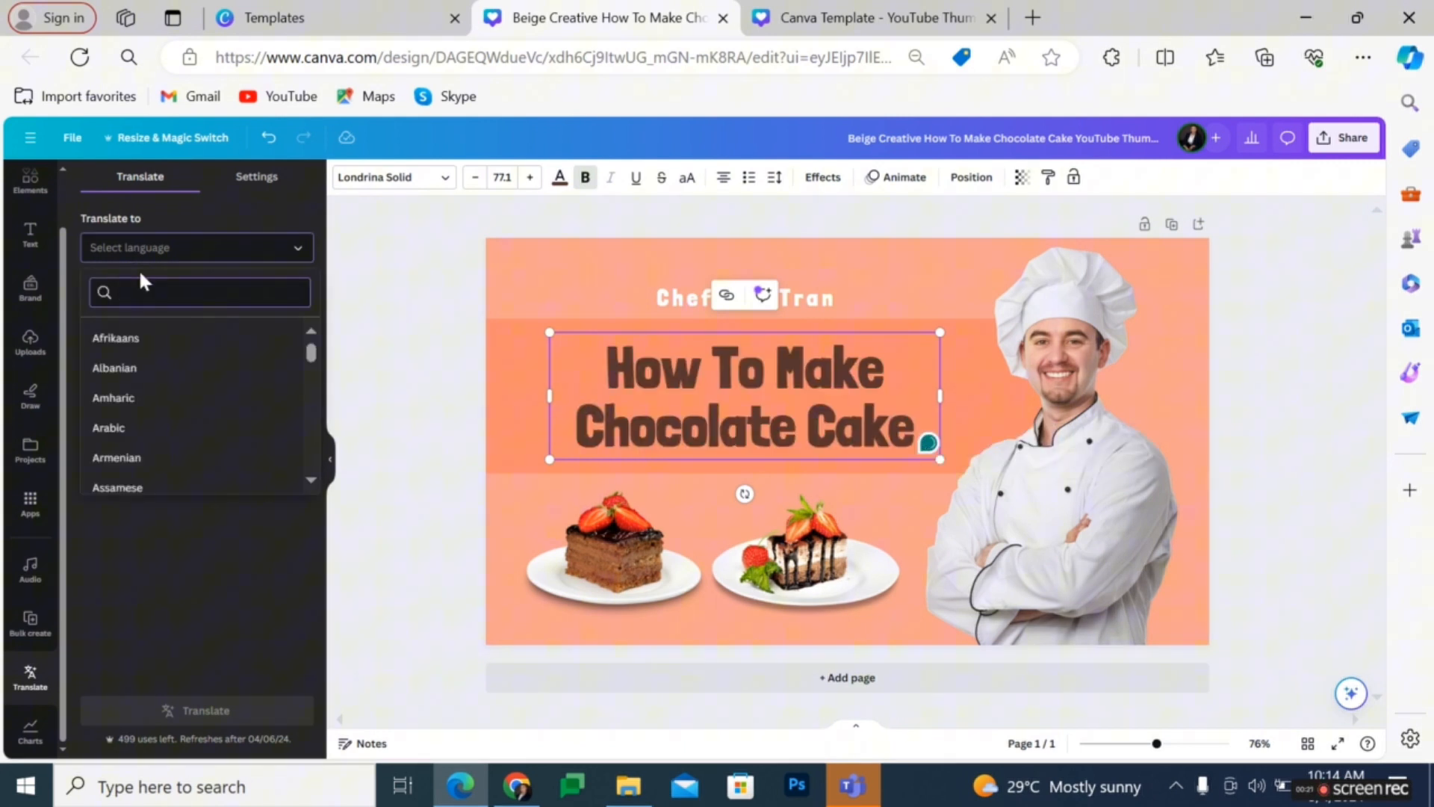
text(ur)
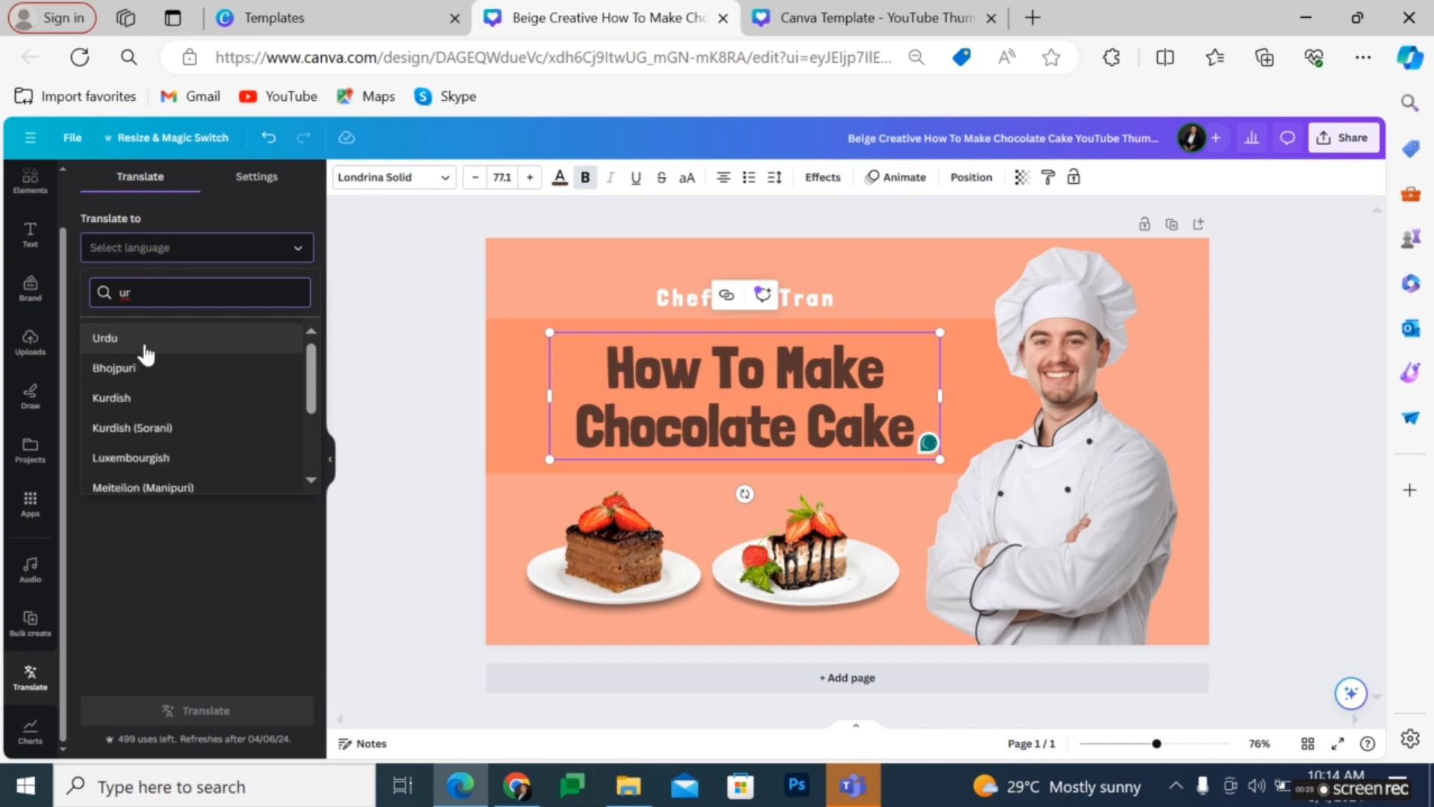
click(104, 338)
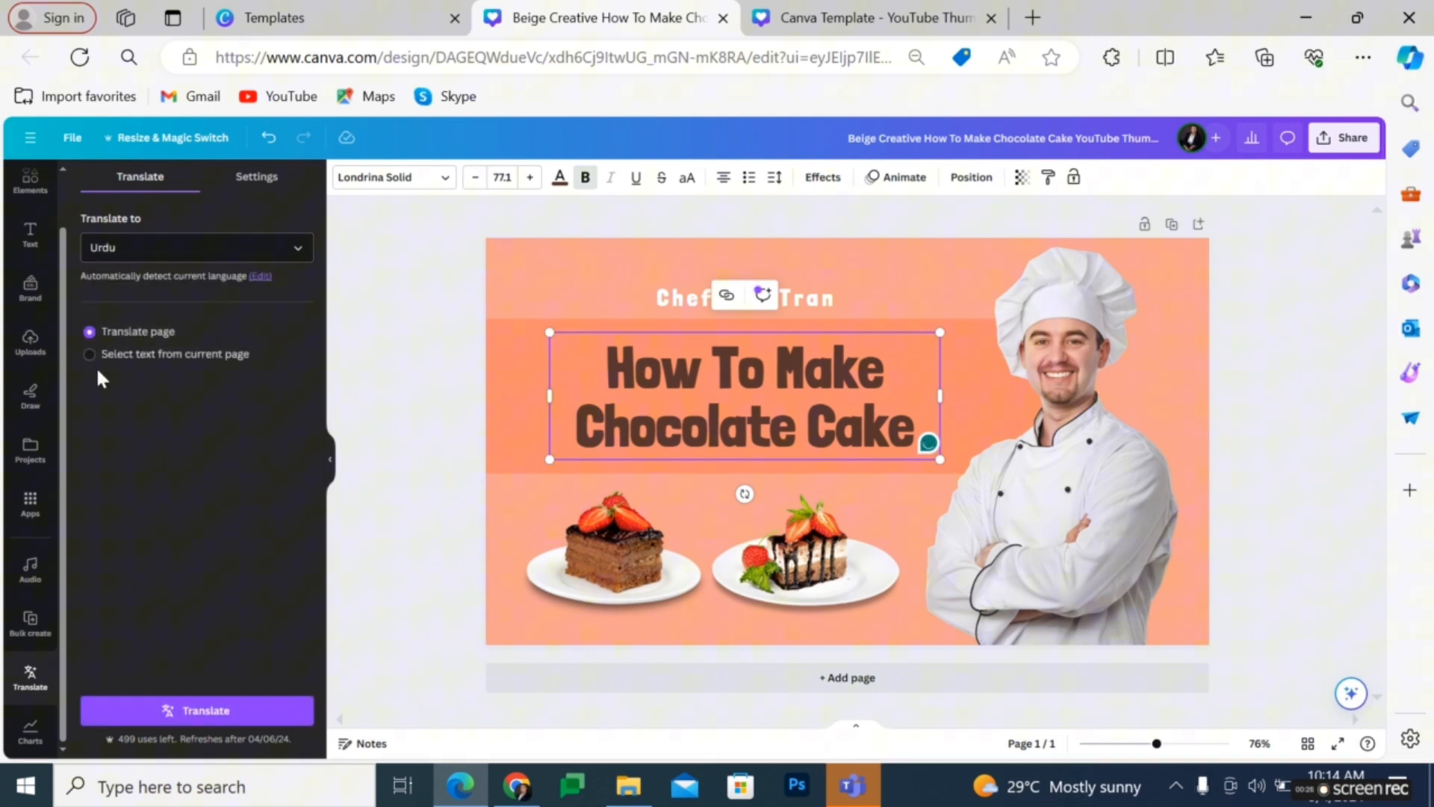
mouse_move(57, 375)
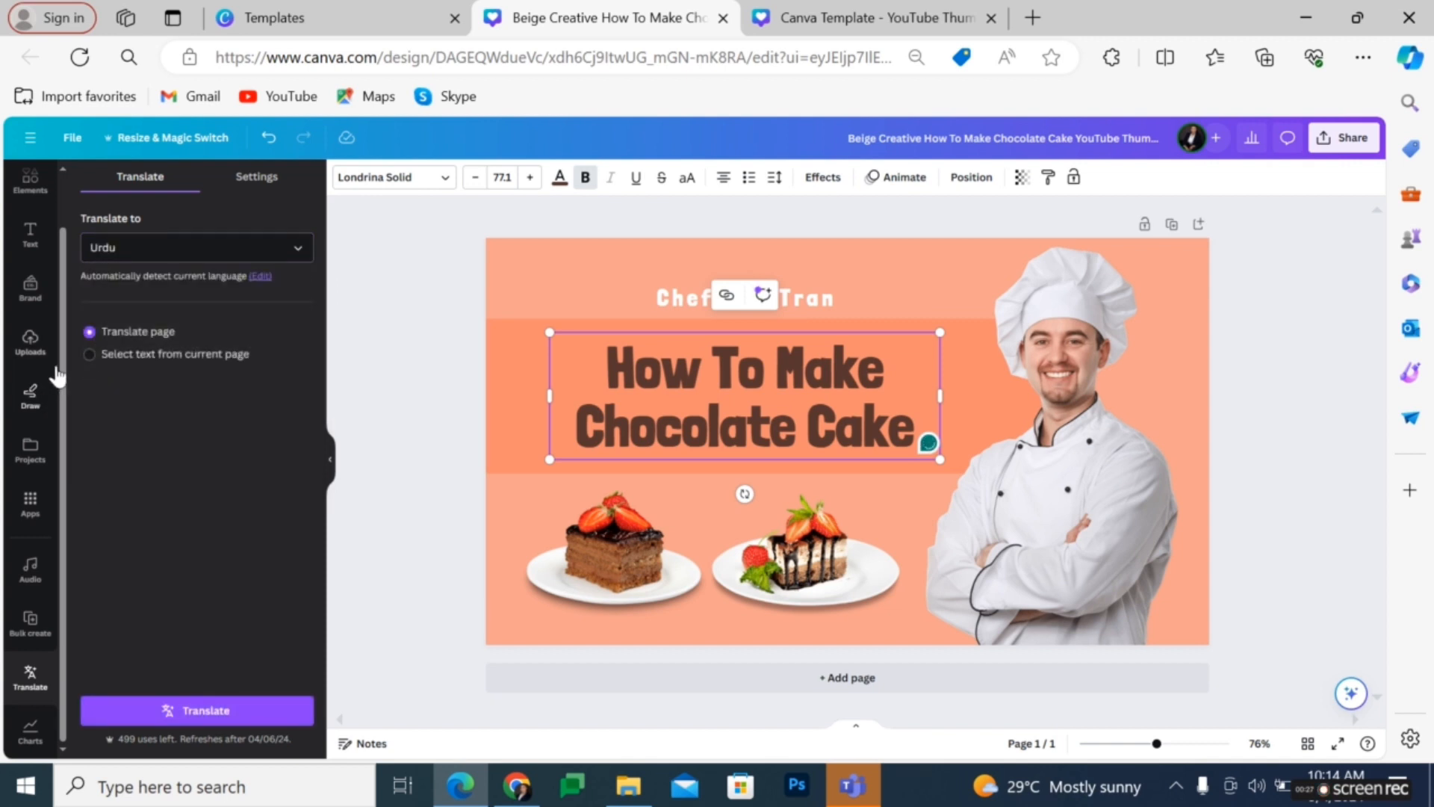
Translate only the 'How To Make Chocolate Cake' headline into Urdu onto a new page.
click(89, 354)
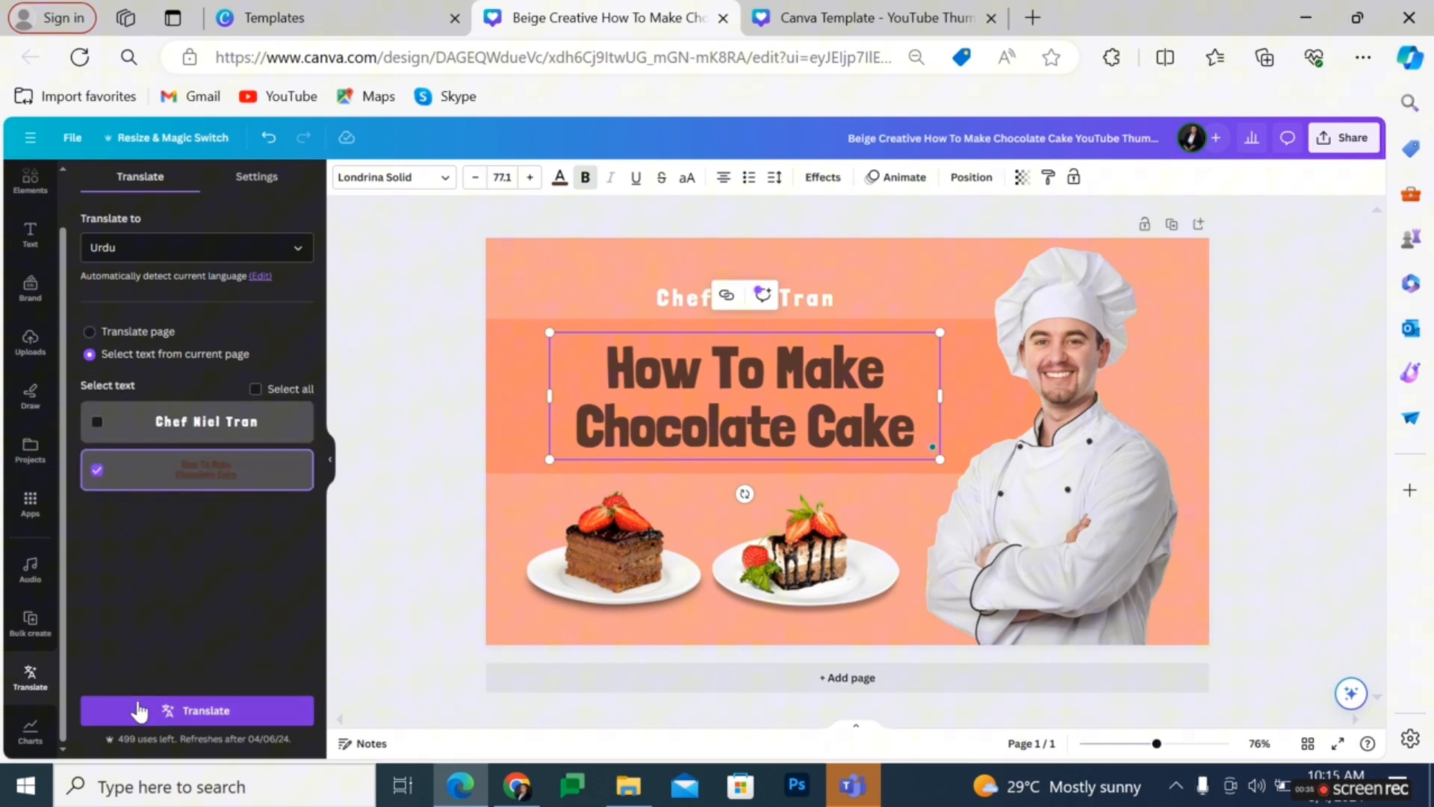
click(195, 712)
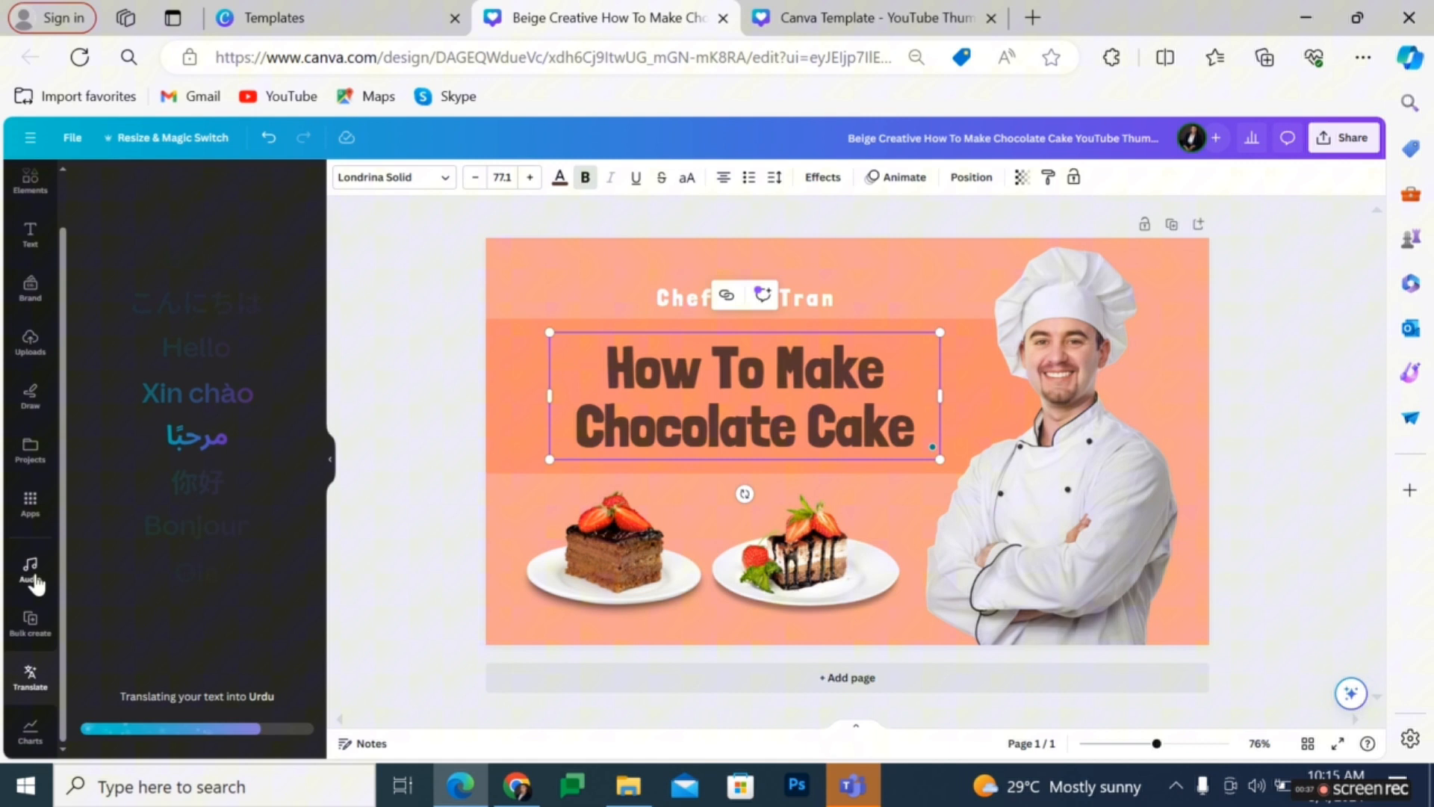
click(195, 711)
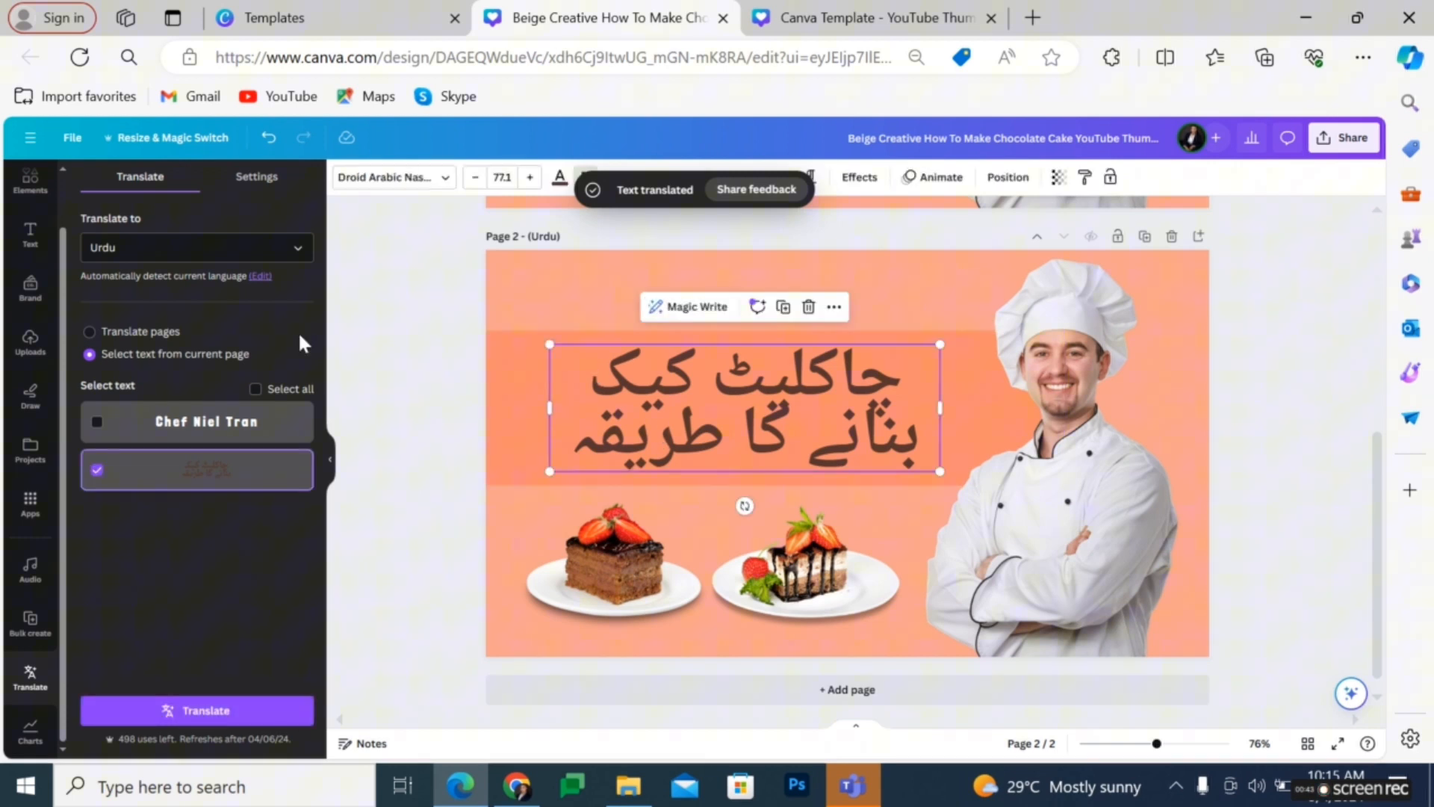
Give the Urdu headline on Page 2 the Londrina Solid font.
click(392, 176)
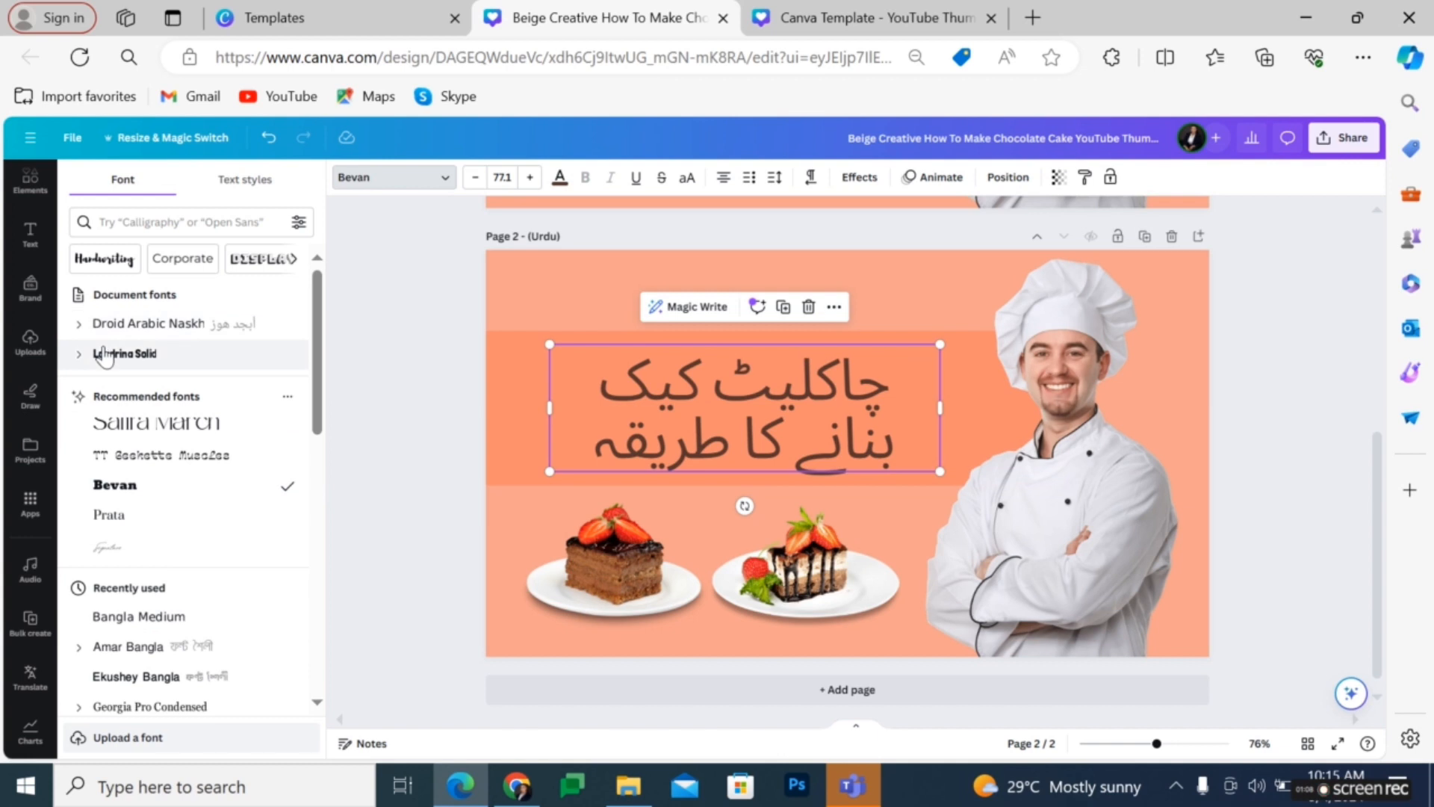
click(124, 354)
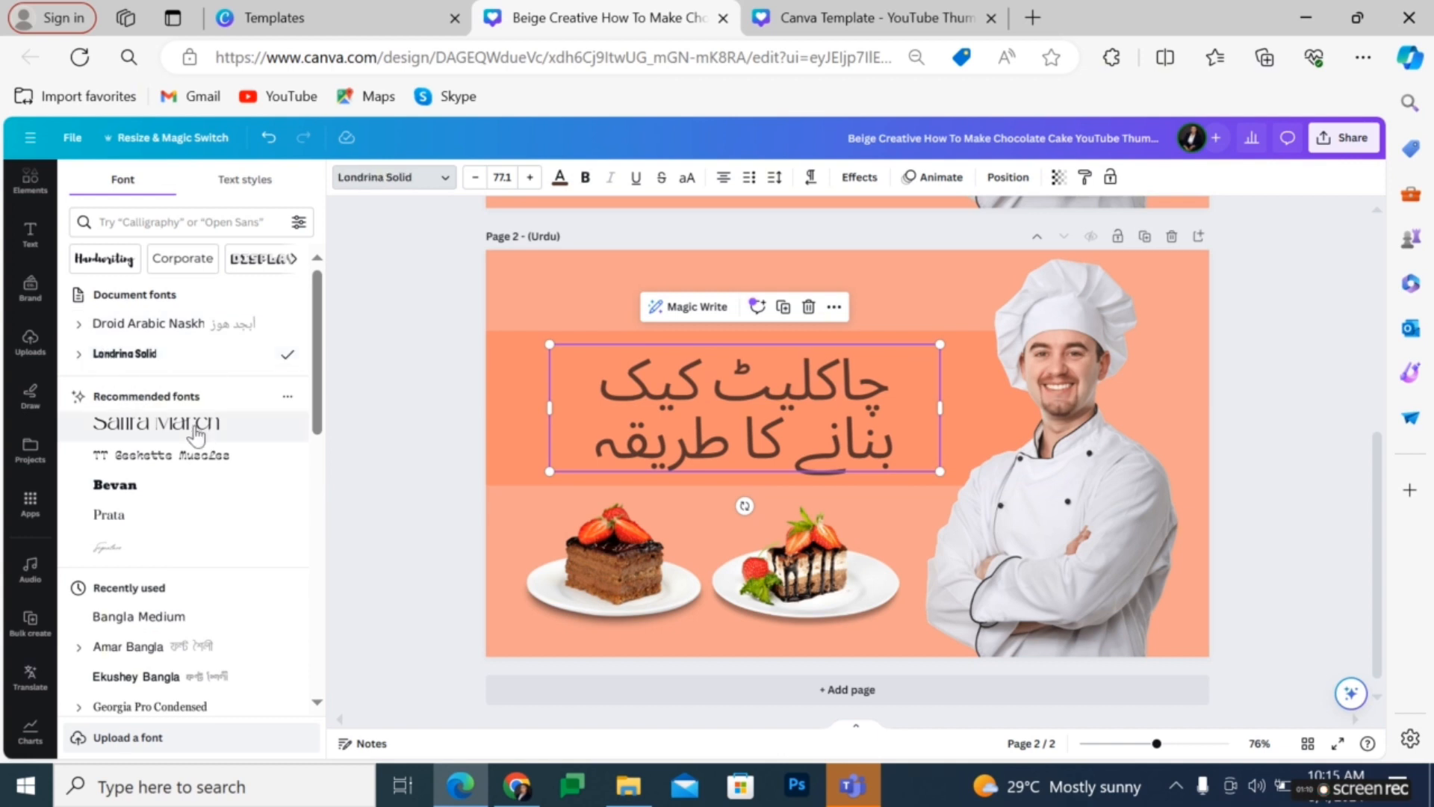